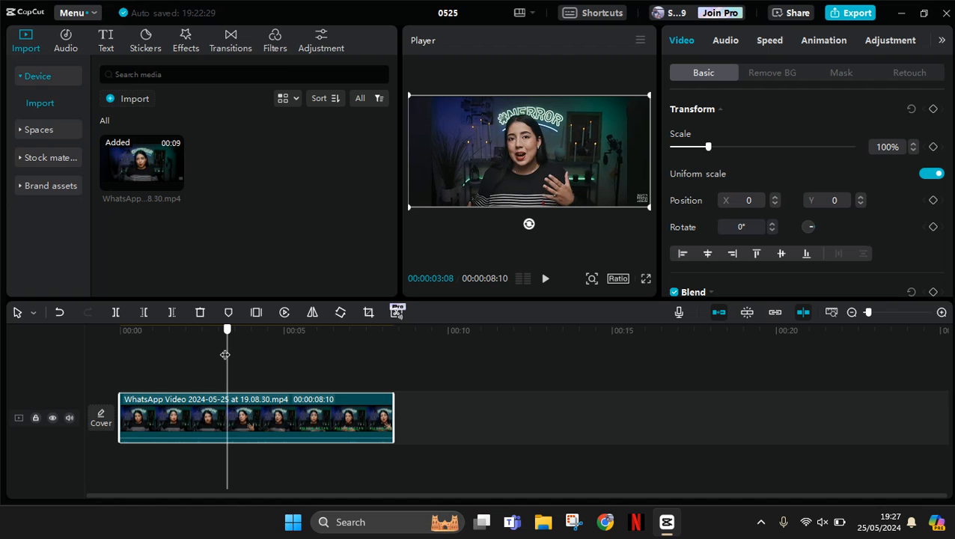
Split the talking clip at 00:00:04:11, leaving a second part of 3:29.
drag(227, 330, 220, 329)
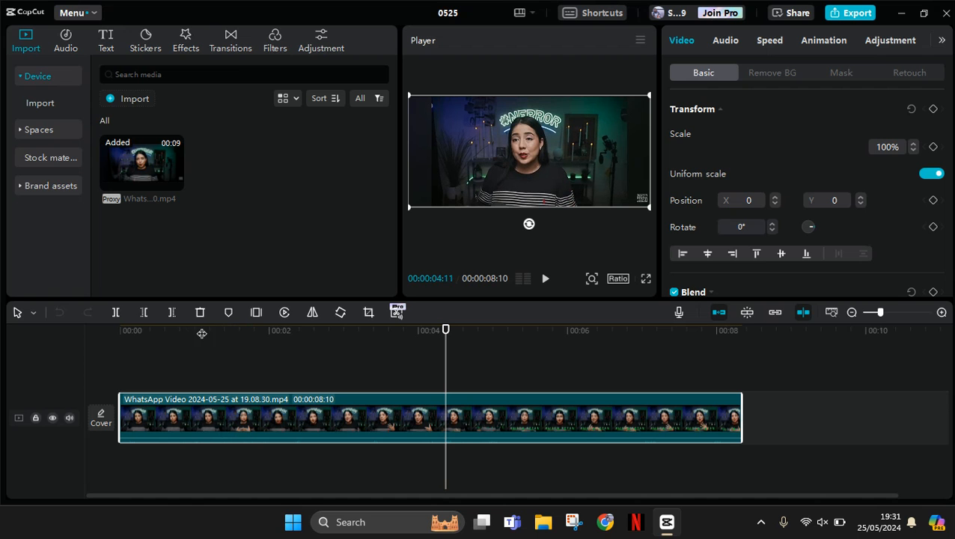
mouse_move(116, 315)
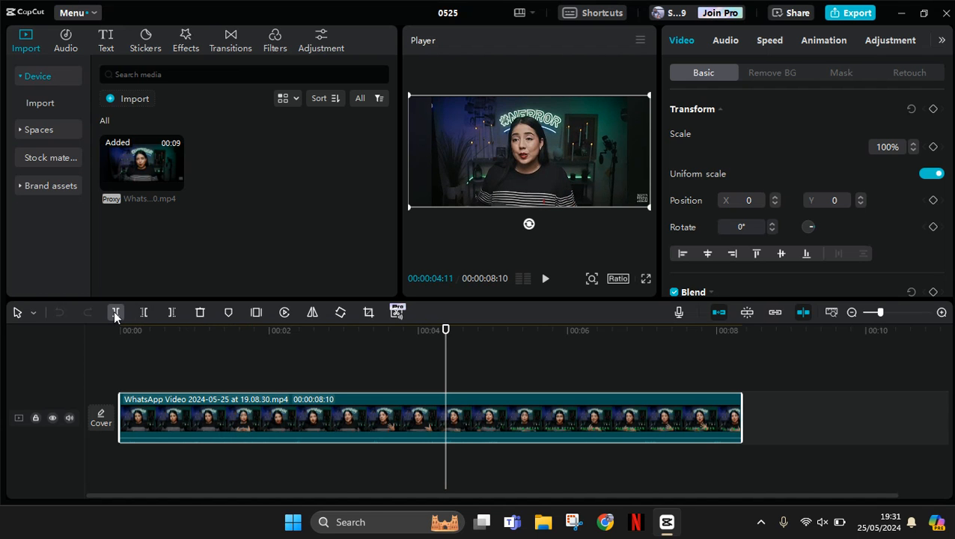
click(116, 313)
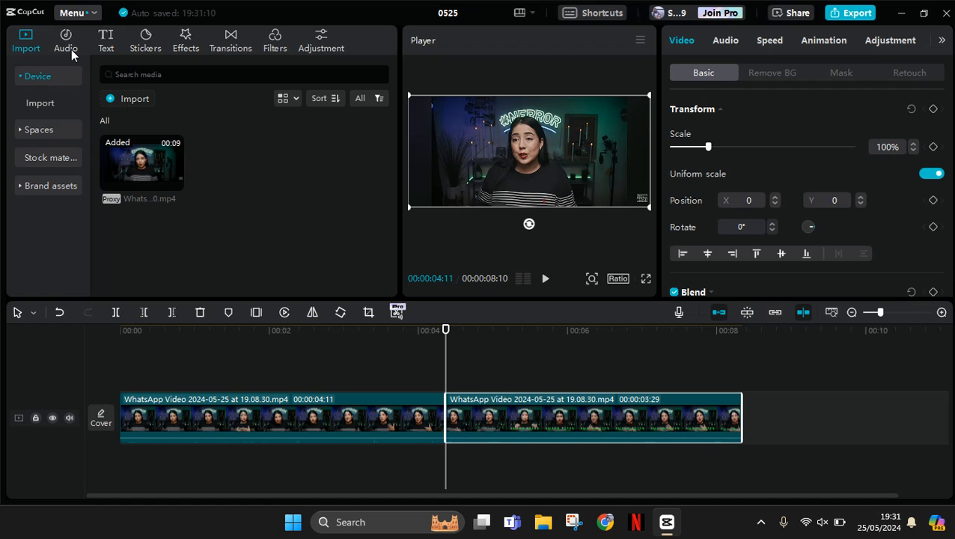
Search sound effects for 'cinematic boom' and add Boom !! CINEMATIC Sound under the second clip.
click(65, 40)
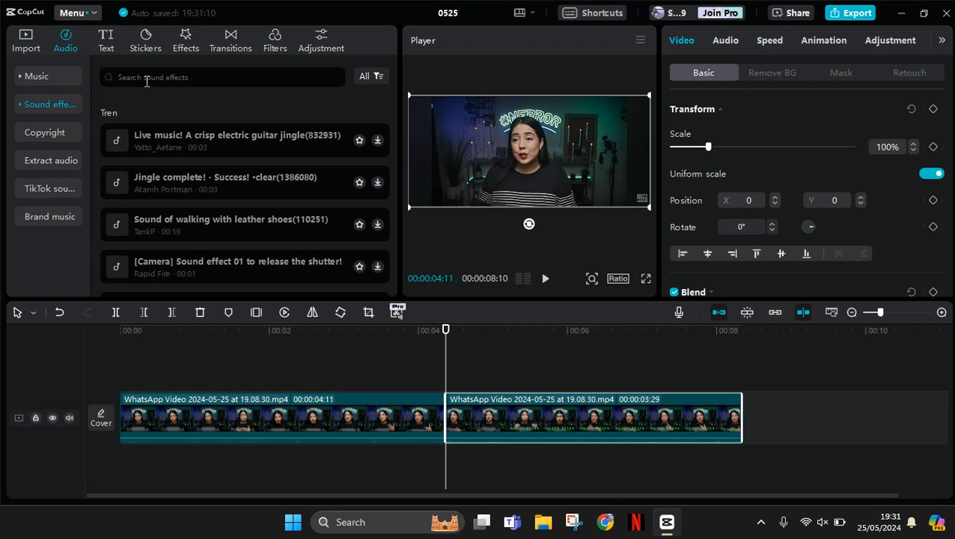
text(c)
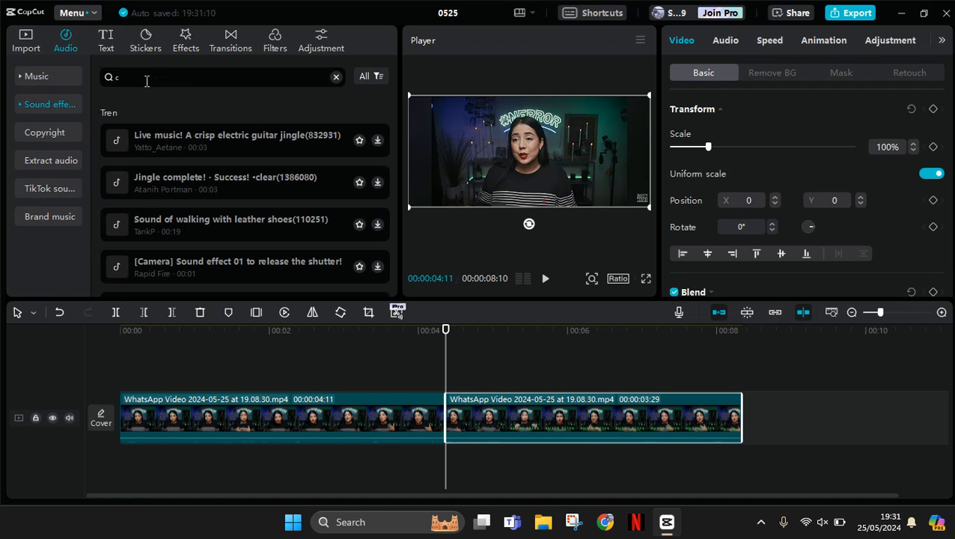
text(inematic boom)
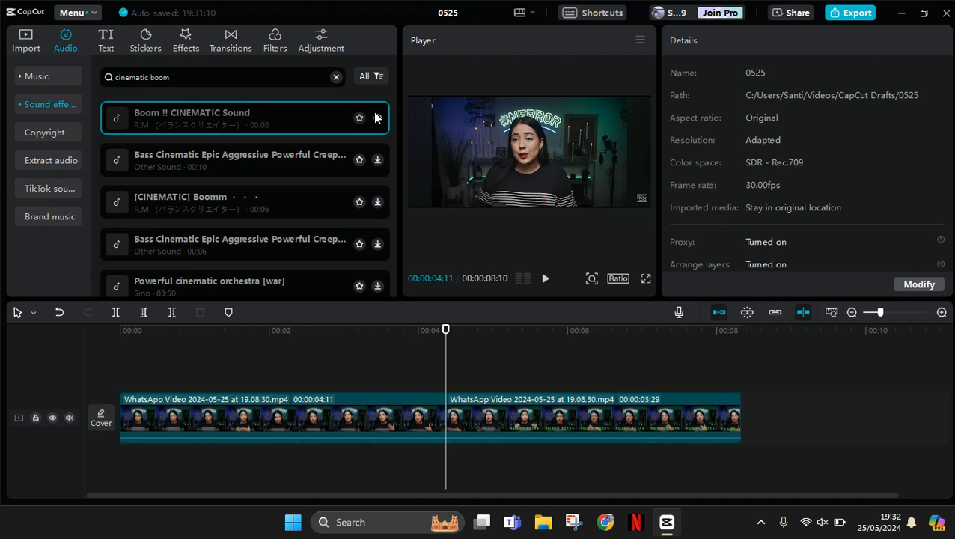
click(377, 118)
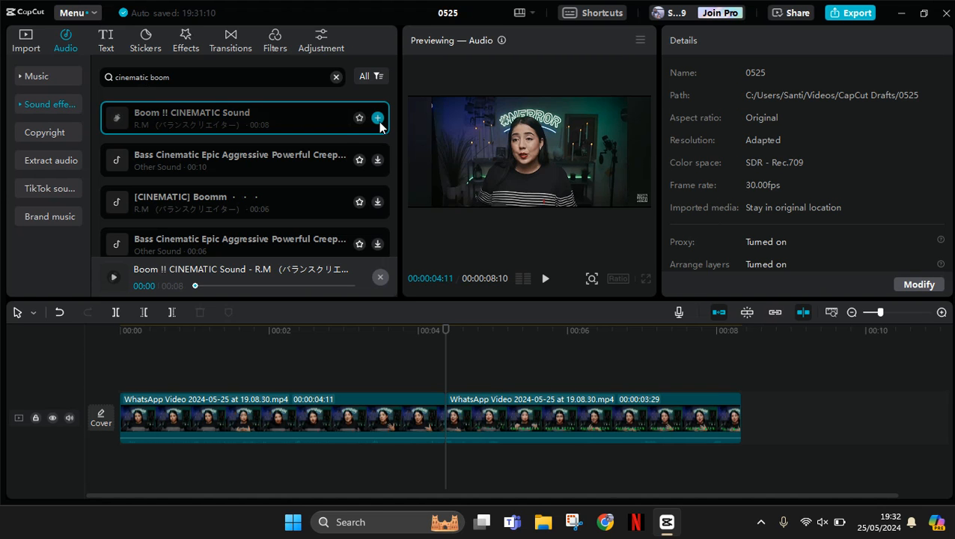
click(114, 277)
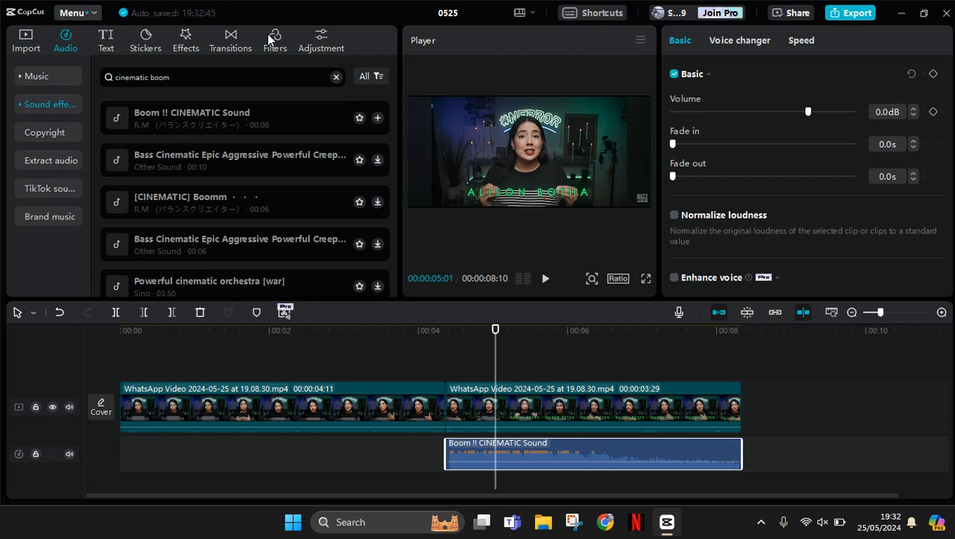
click(274, 40)
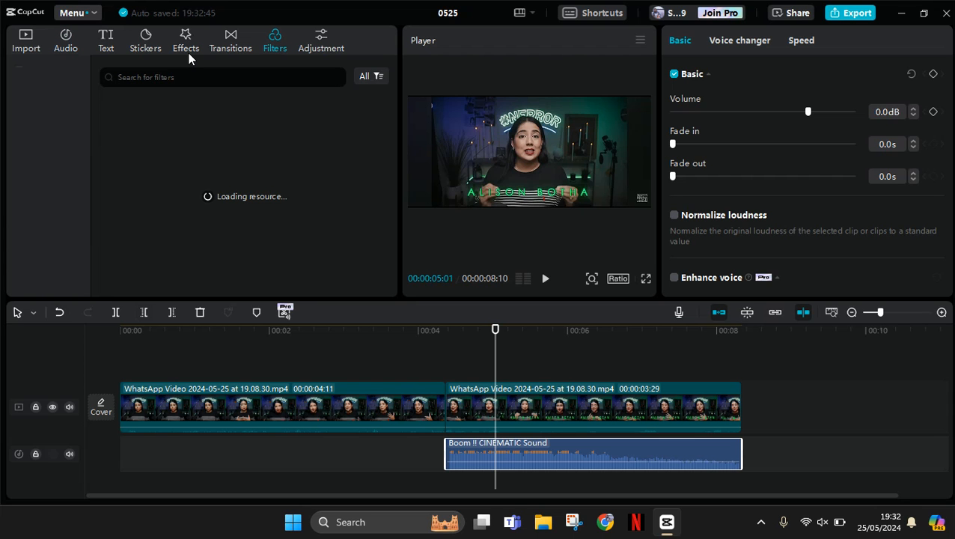
Apply the Mono BW 3 filter to the second clip.
click(275, 40)
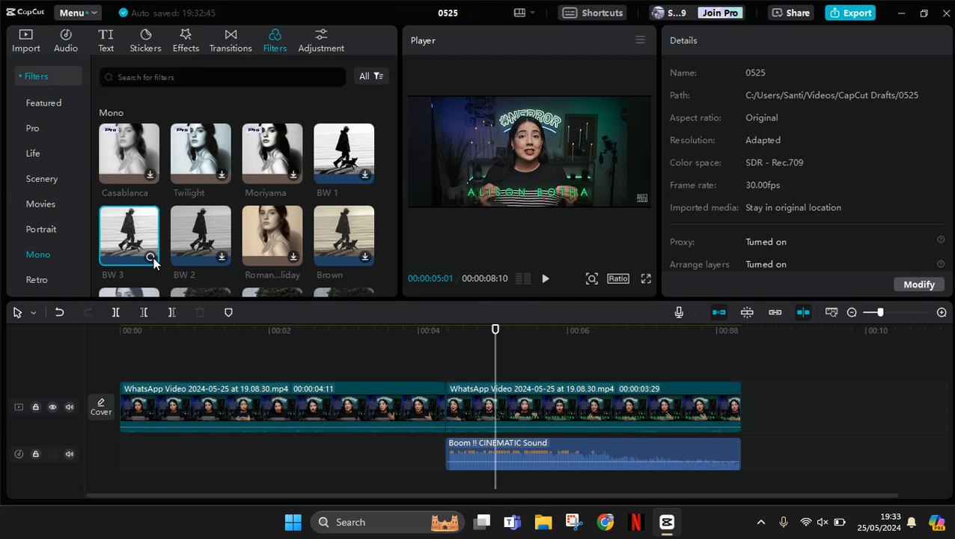
click(129, 235)
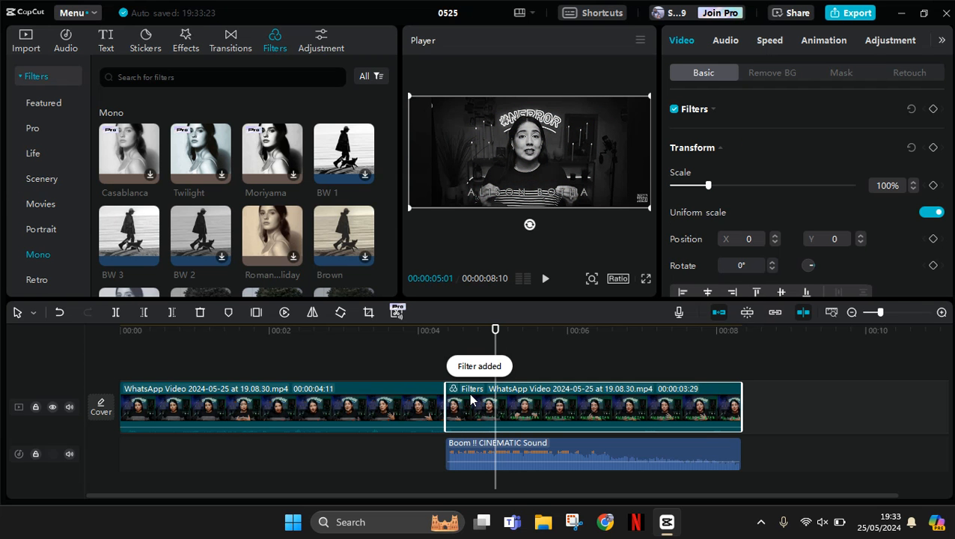
click(446, 330)
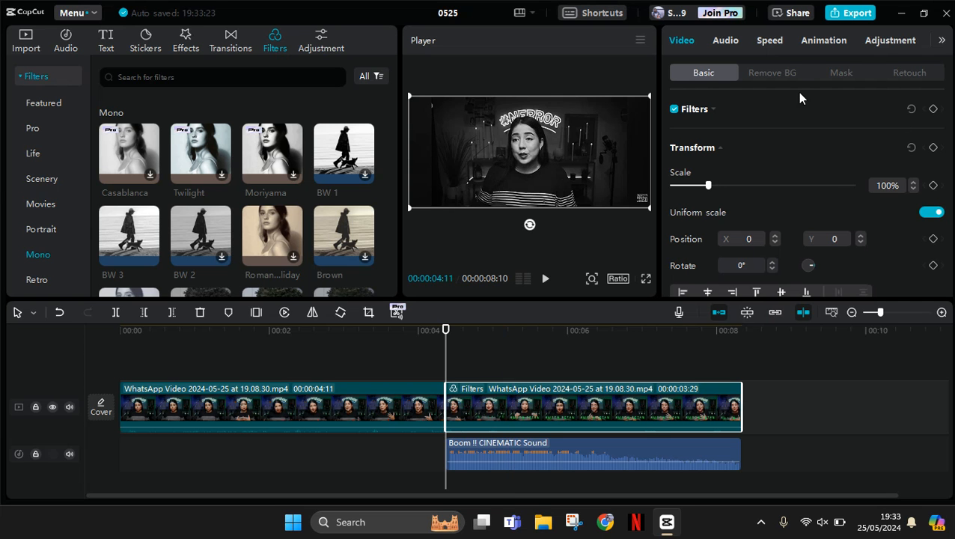
mouse_move(708, 155)
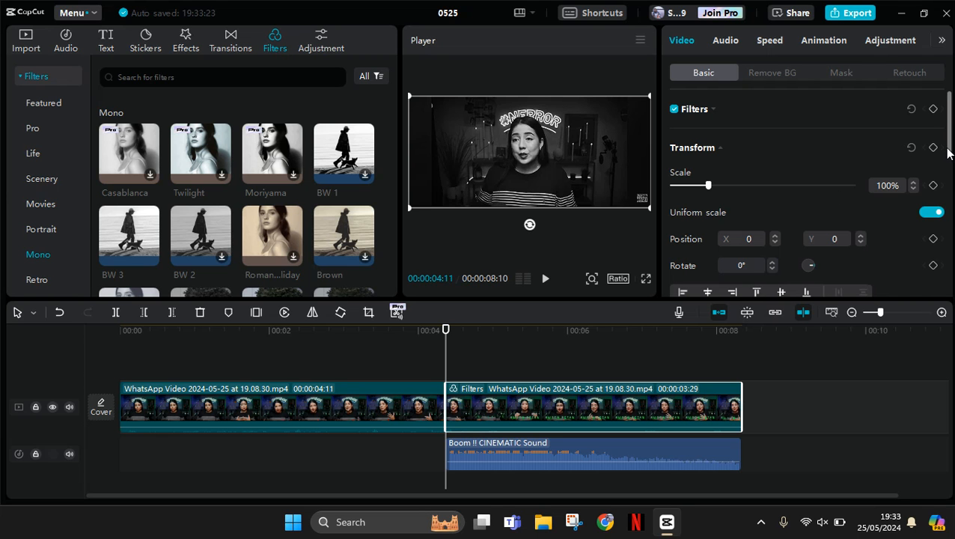
mouse_move(951, 173)
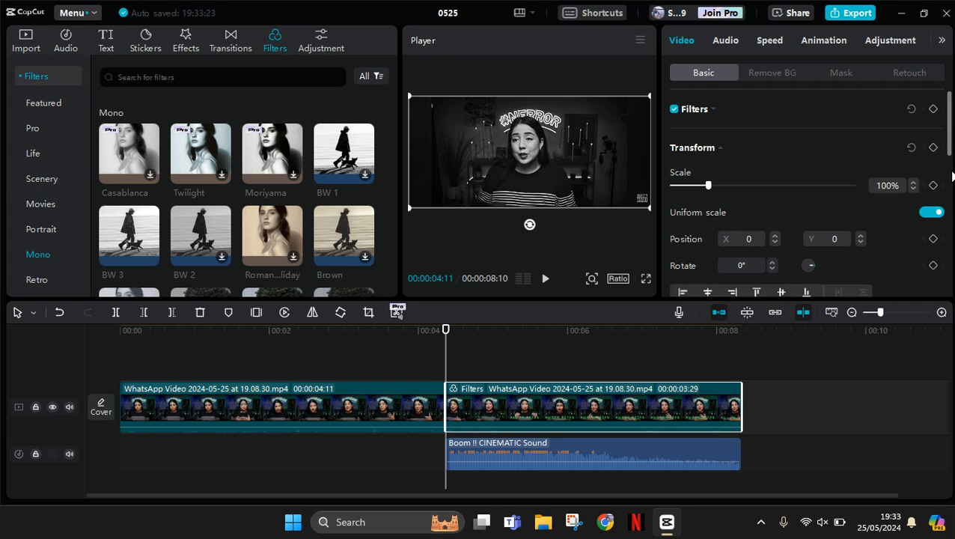
Keyframe the second clip from 100% scale at its start to 147% scale, Y 78, at its end.
scroll(down, 3)
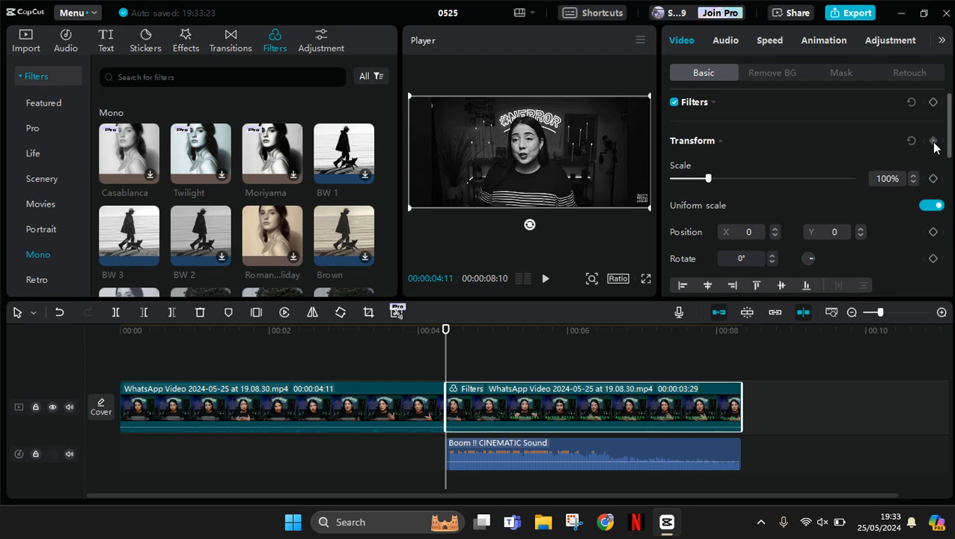
click(934, 140)
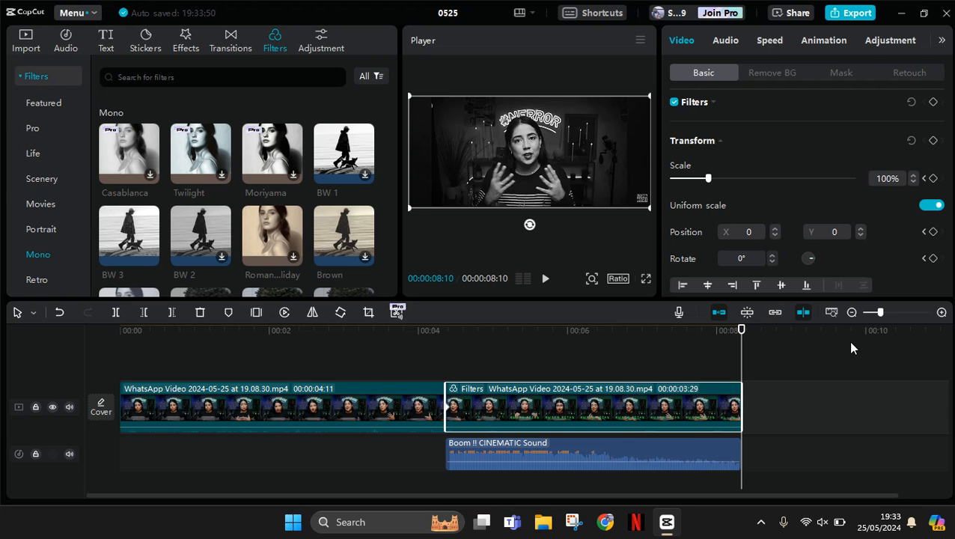
mouse_move(904, 182)
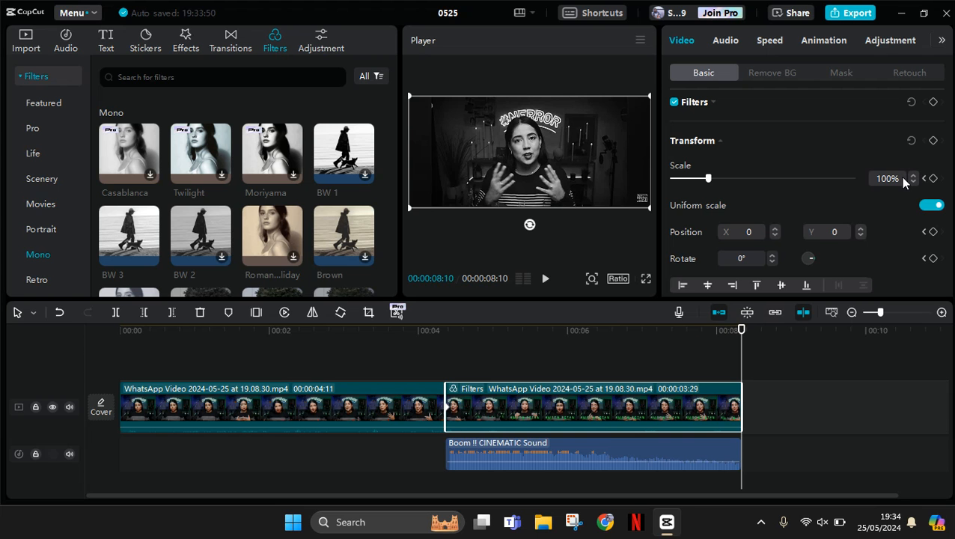
mouse_move(905, 184)
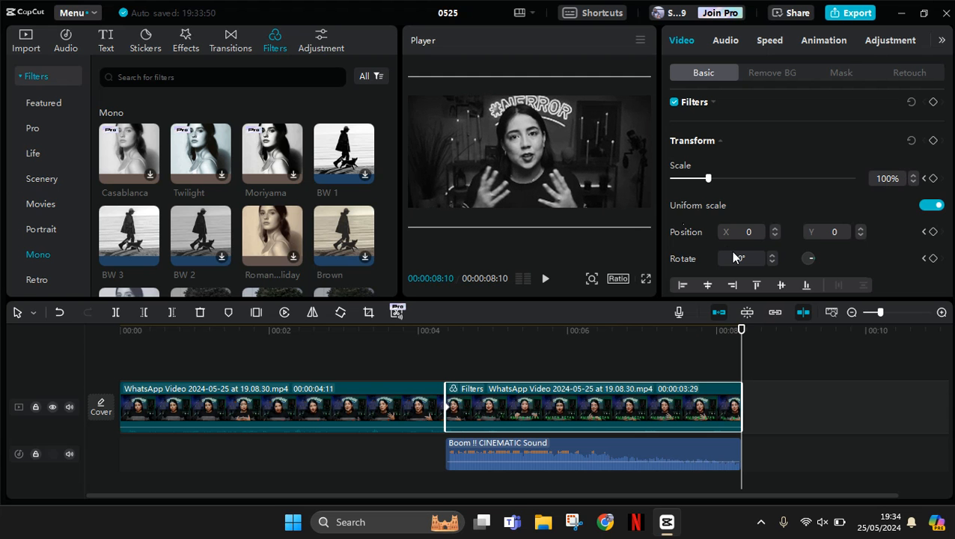
drag(708, 178, 724, 178)
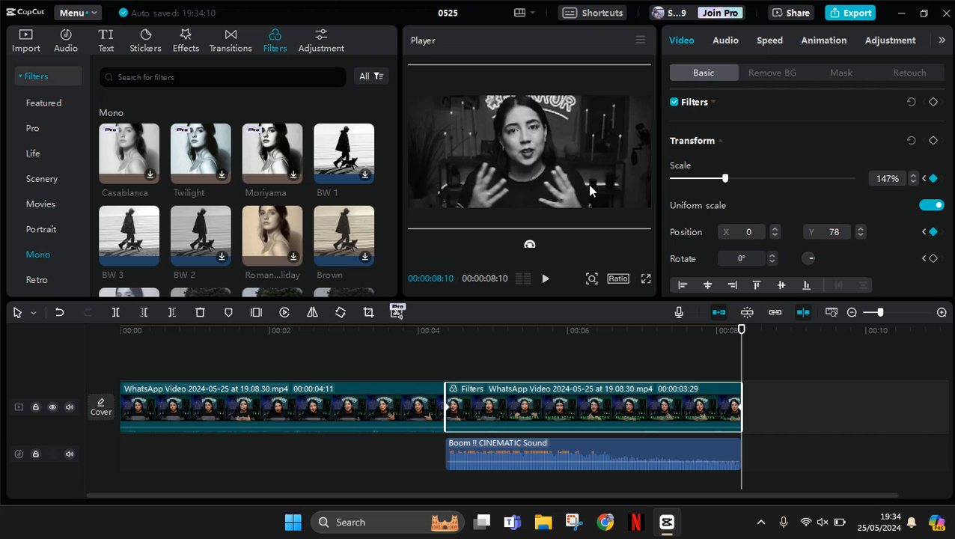
mouse_move(724, 155)
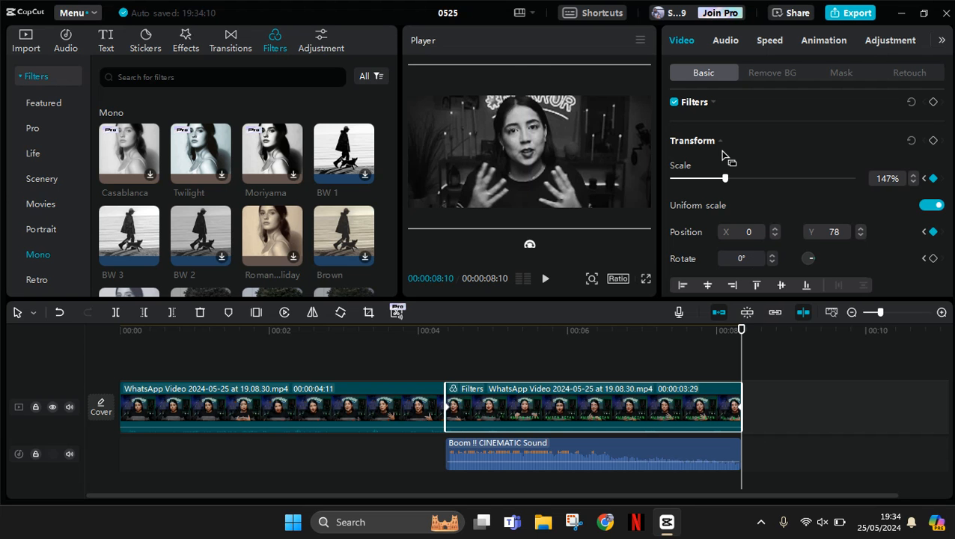
mouse_move(773, 47)
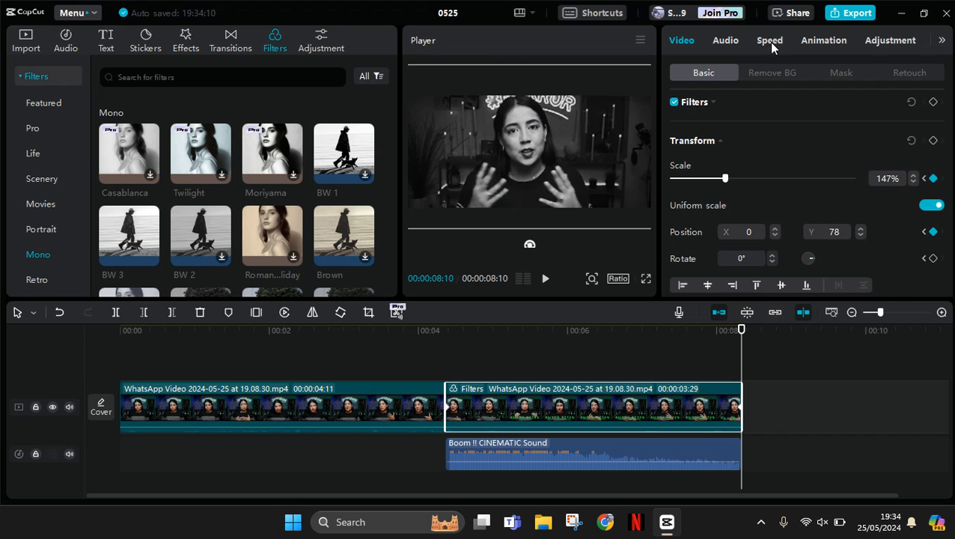
Slow the second clip to 0.4x standard speed, stretching it to about 9:28.
click(770, 39)
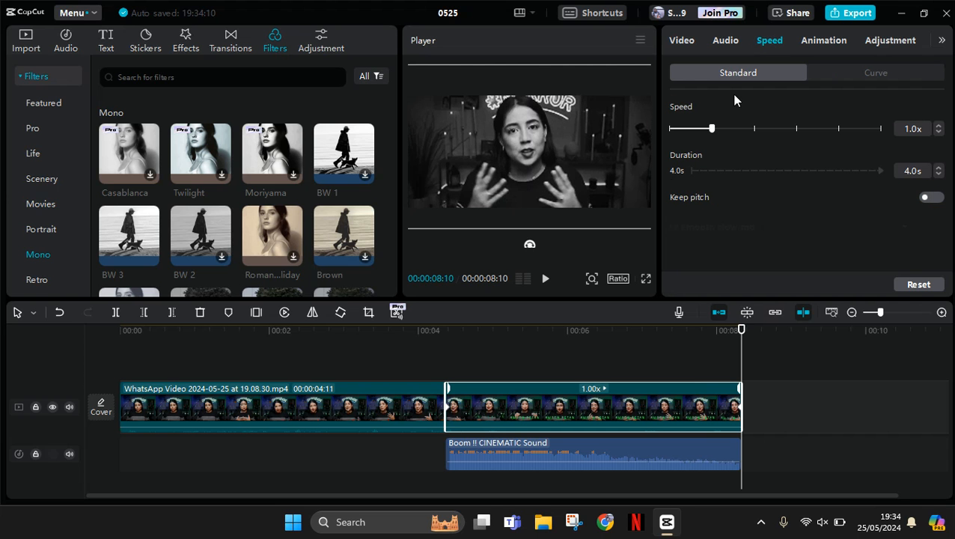
drag(712, 128, 697, 128)
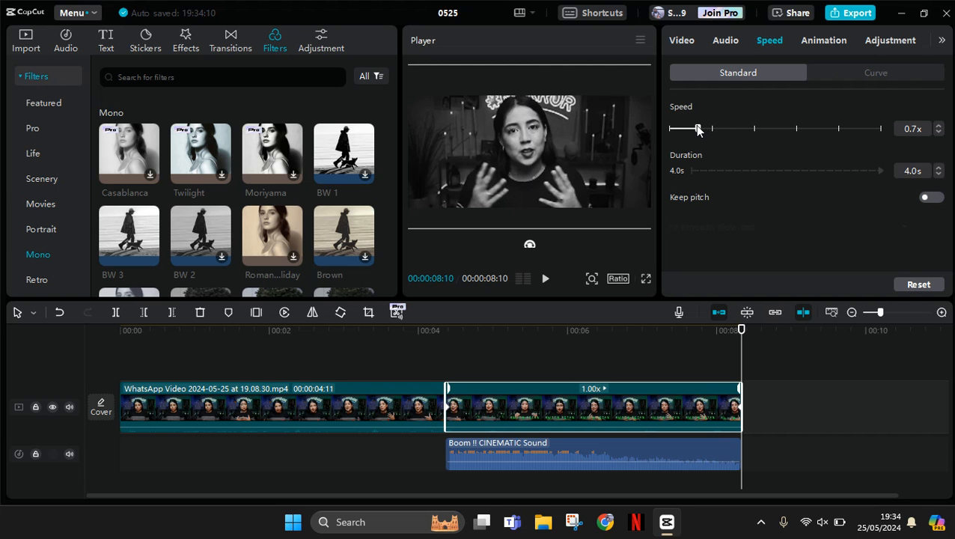
drag(697, 128, 691, 129)
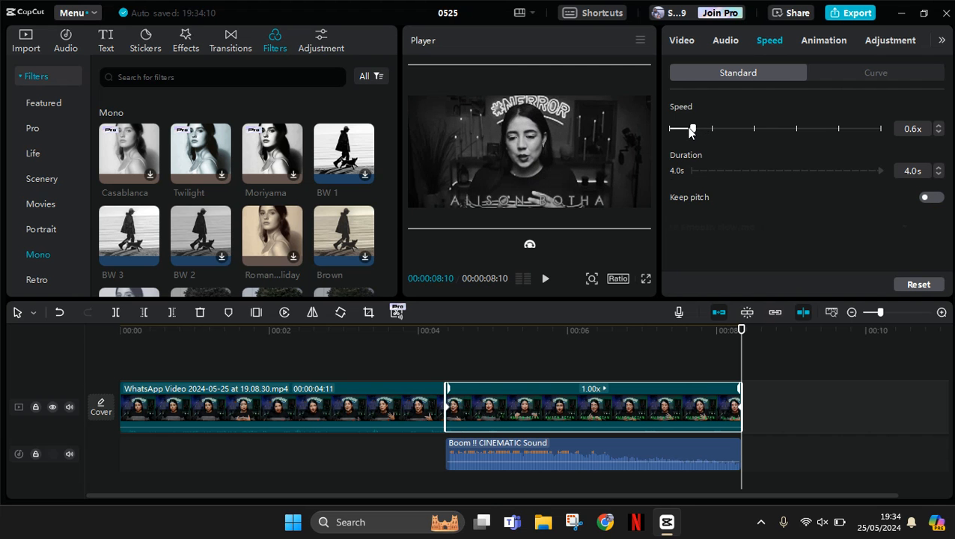
drag(691, 128, 683, 128)
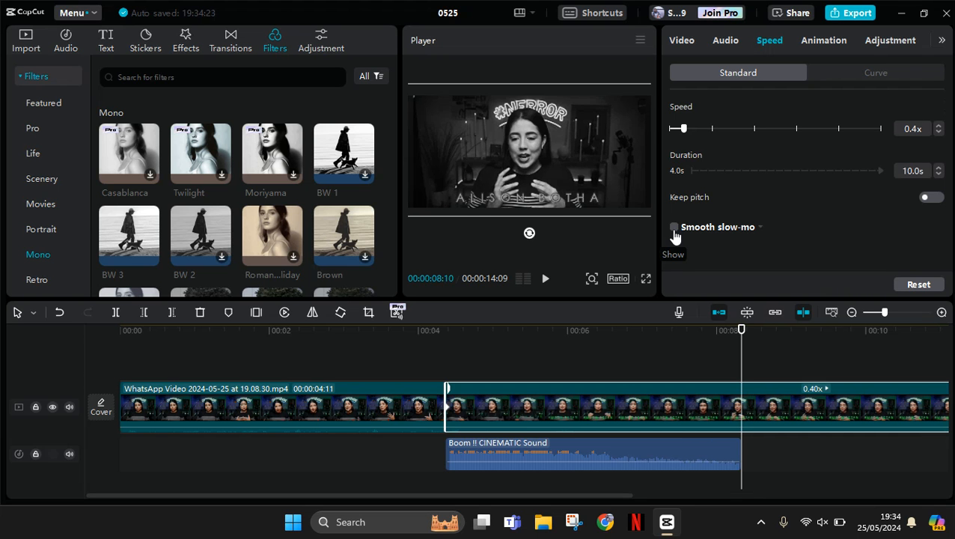
mouse_move(675, 237)
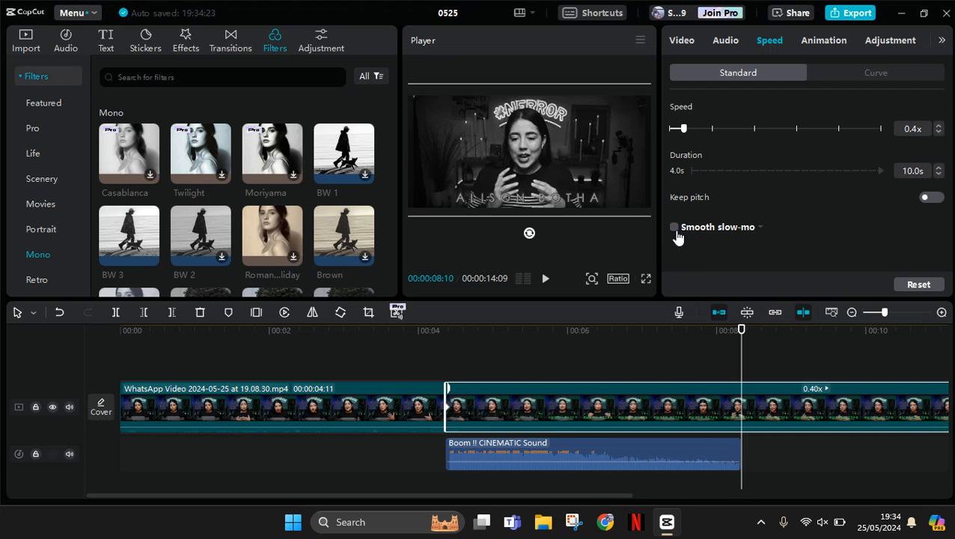
Enable smooth slow-mo using frame blending and play back across the cut.
click(673, 227)
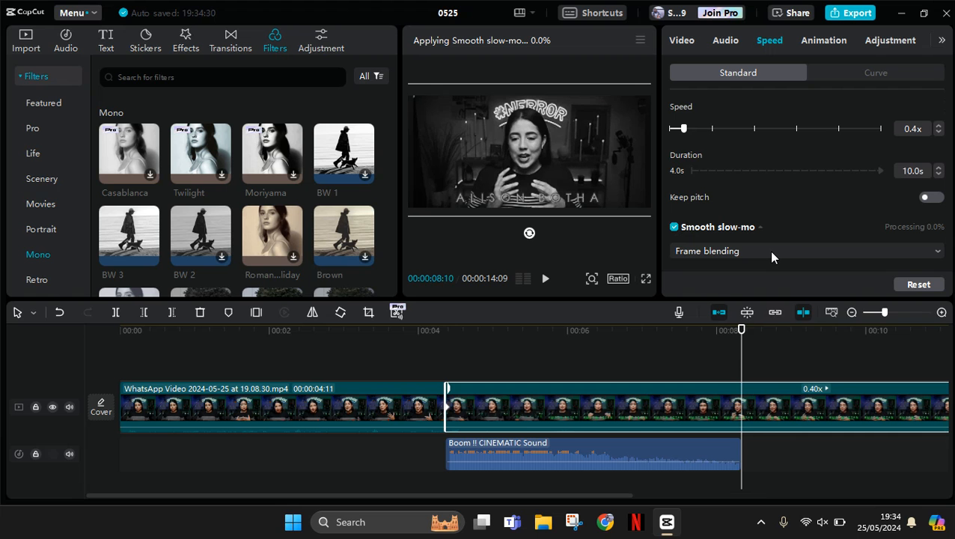
click(805, 251)
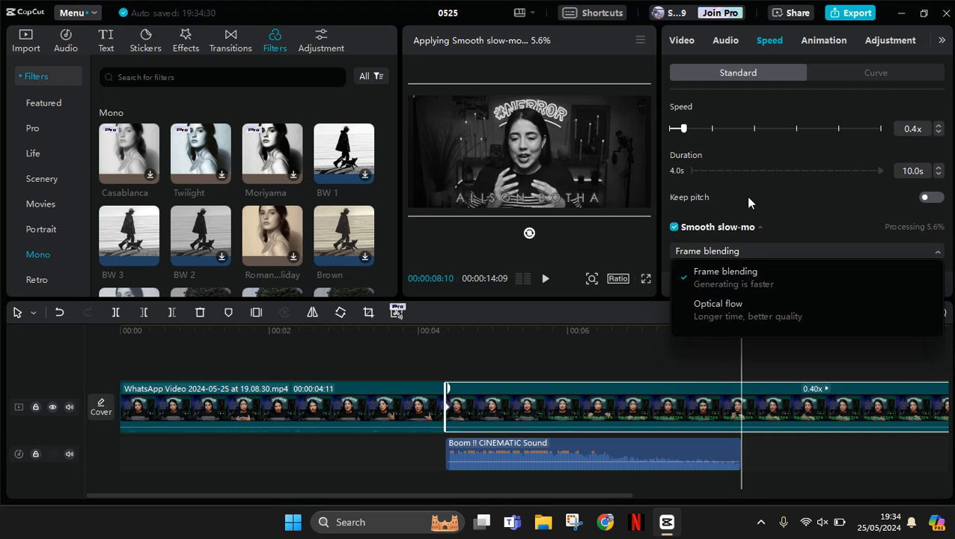
click(724, 271)
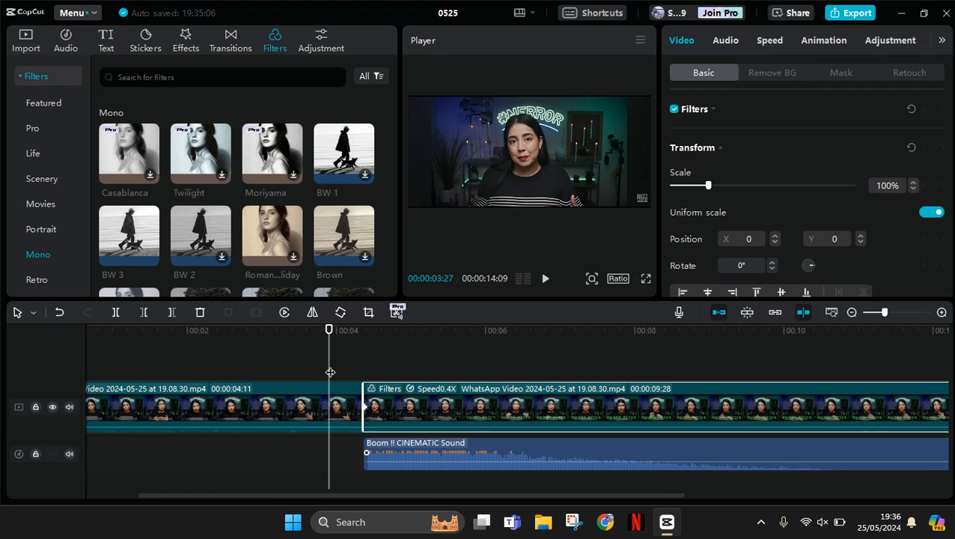
click(545, 278)
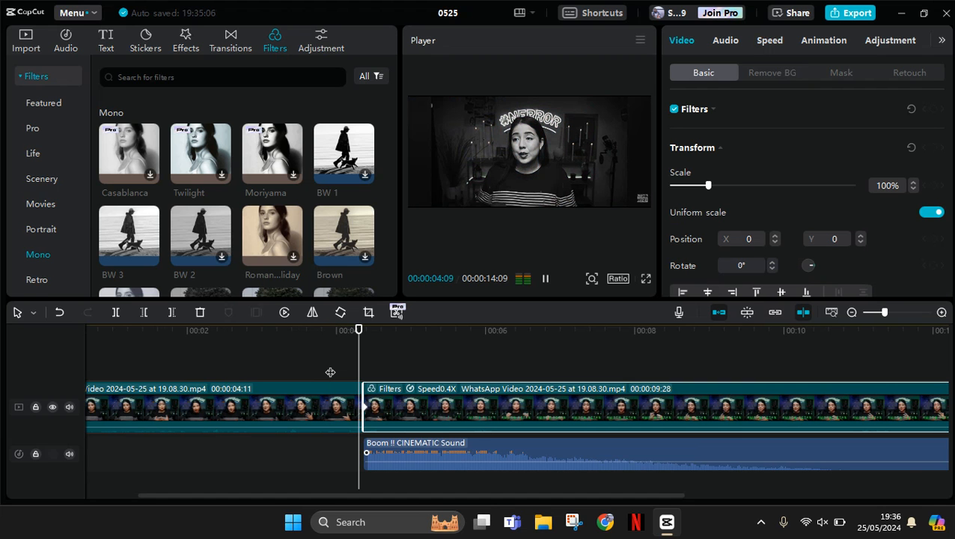